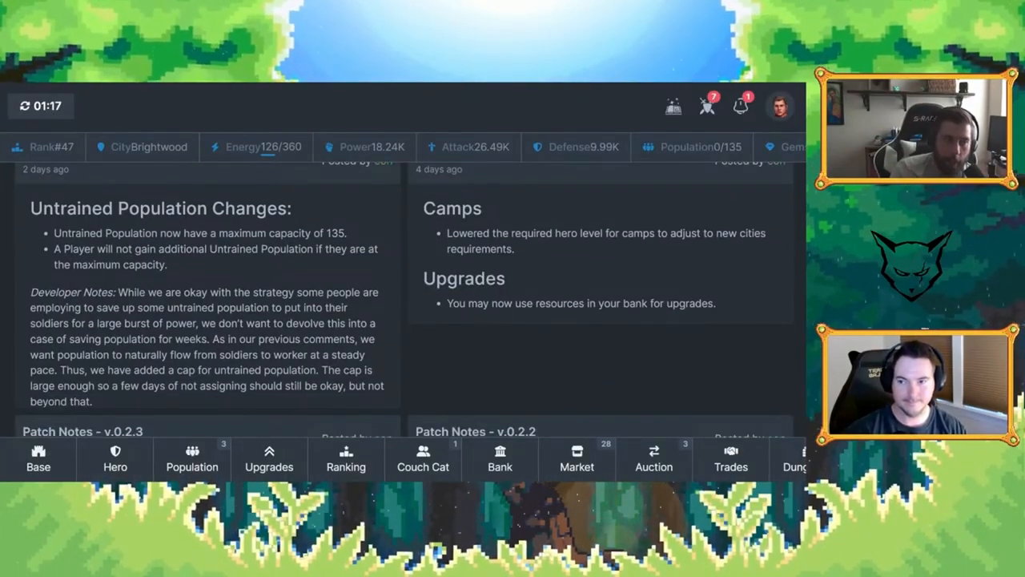
{"action": "scroll", "scroll_direction": "down", "scroll_amount": 3}
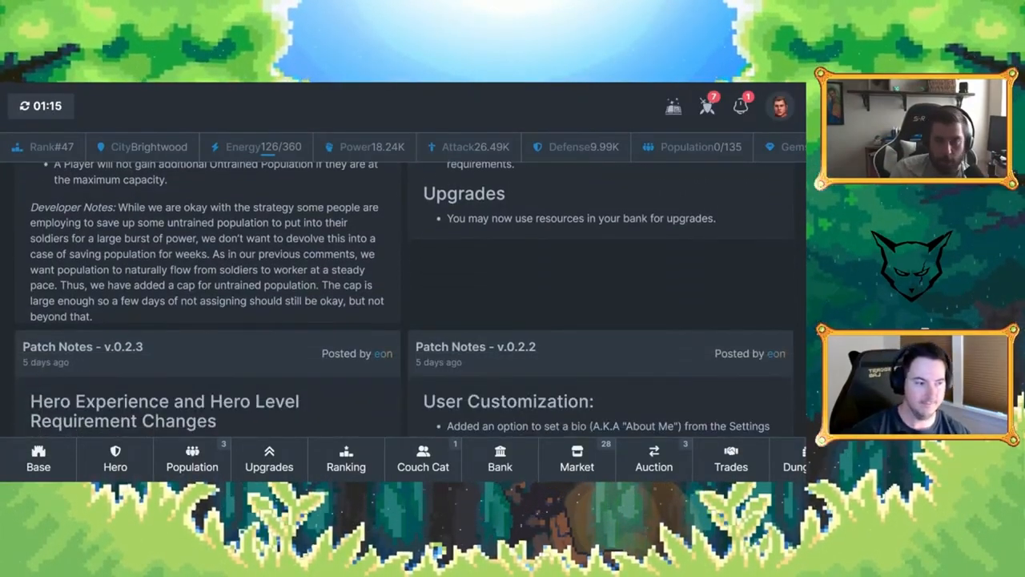
{"action": "scroll", "scroll_direction": "down", "scroll_amount": 3}
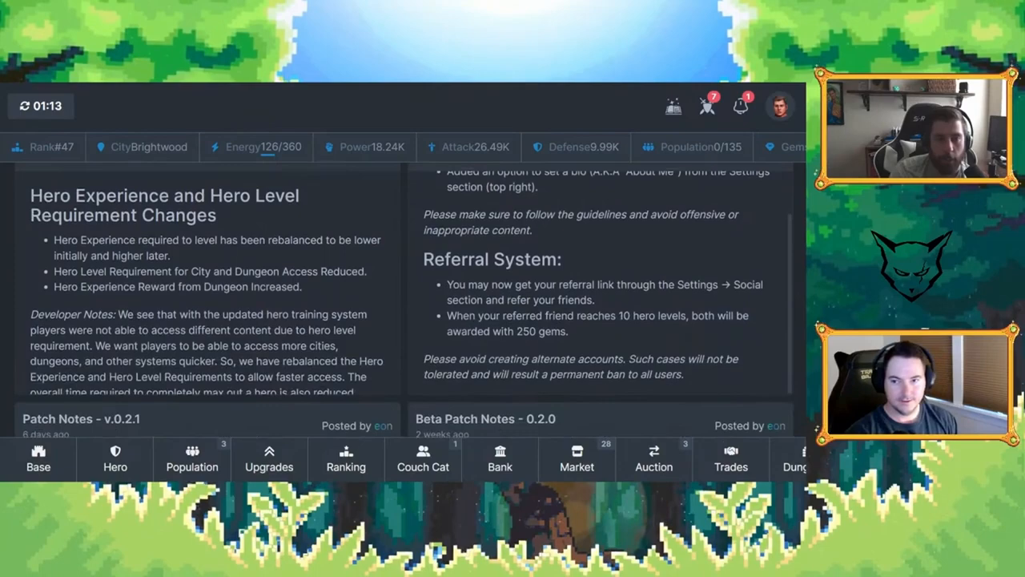
{"action": "scroll", "scroll_direction": "down", "scroll_amount": 3}
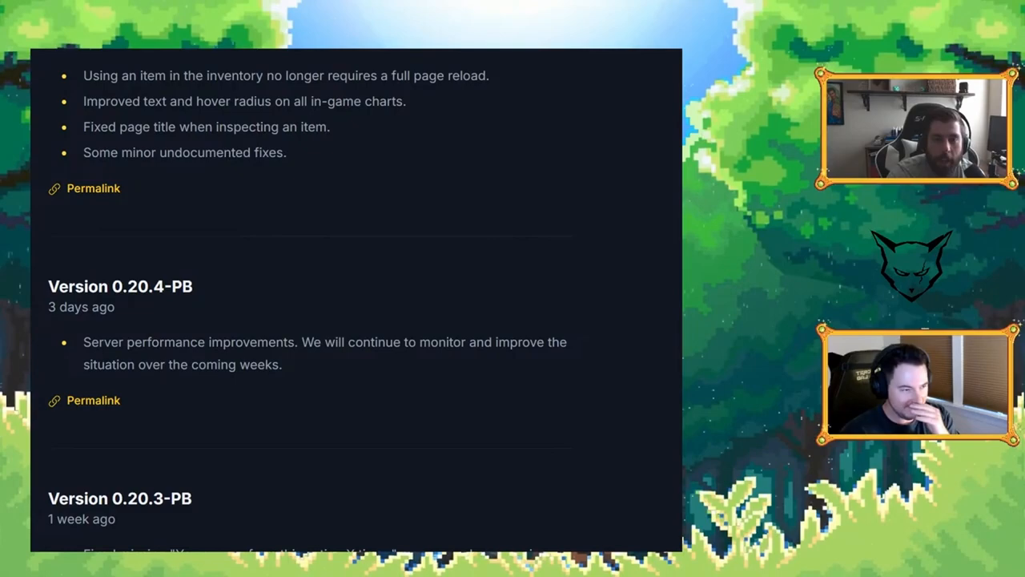
{"action": "scroll", "scroll_direction": "down", "scroll_amount": 3}
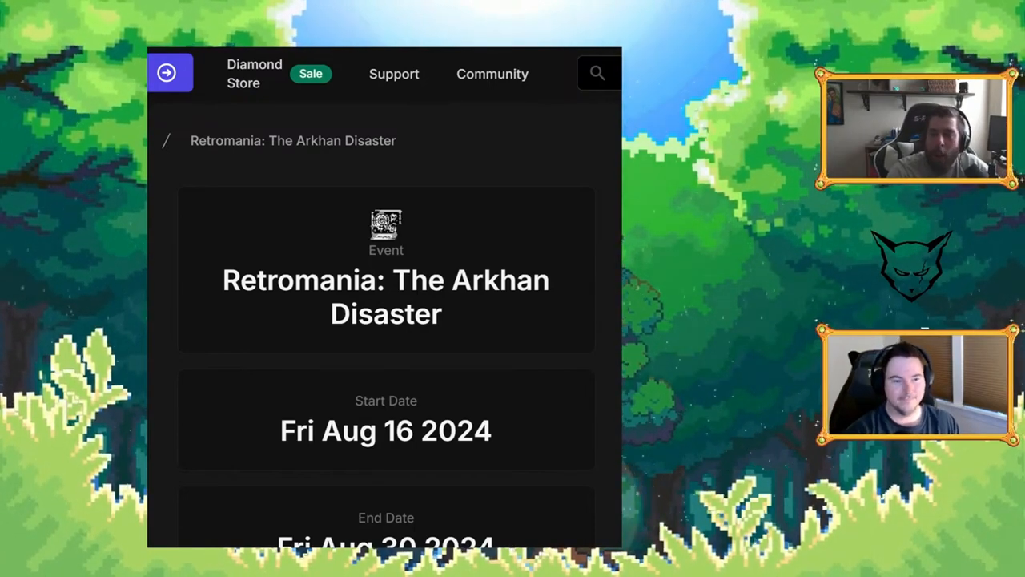
{"action": "scroll", "scroll_direction": "down", "scroll_amount": 3}
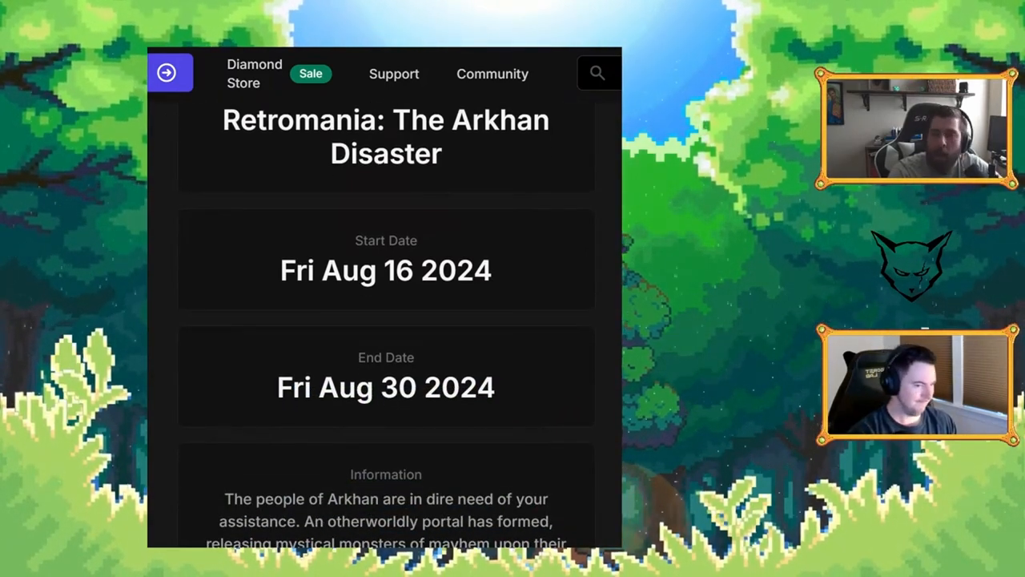
{"action": "scroll", "scroll_direction": "down", "scroll_amount": 3}
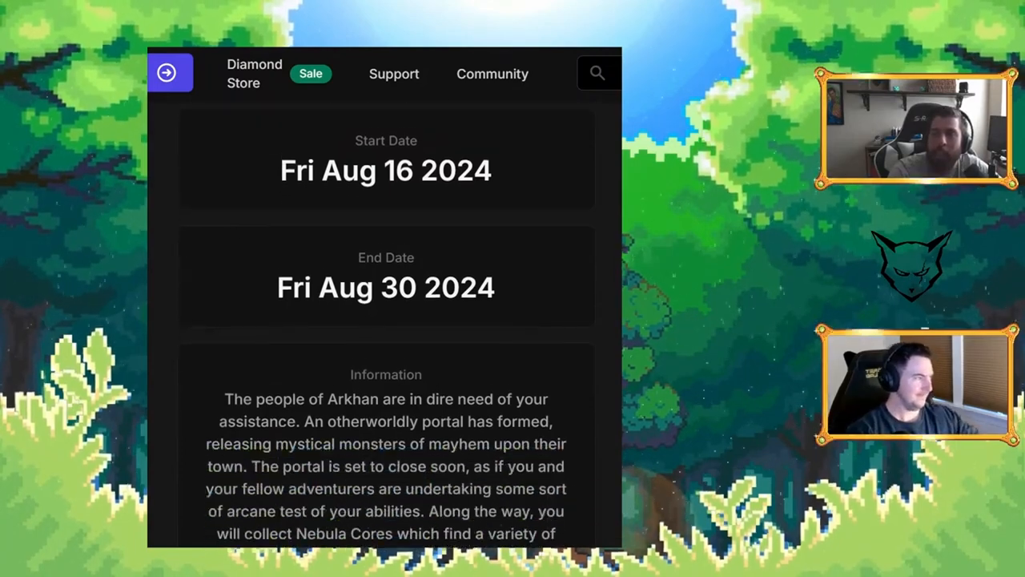
{"action": "scroll", "scroll_direction": "down", "scroll_amount": 3}
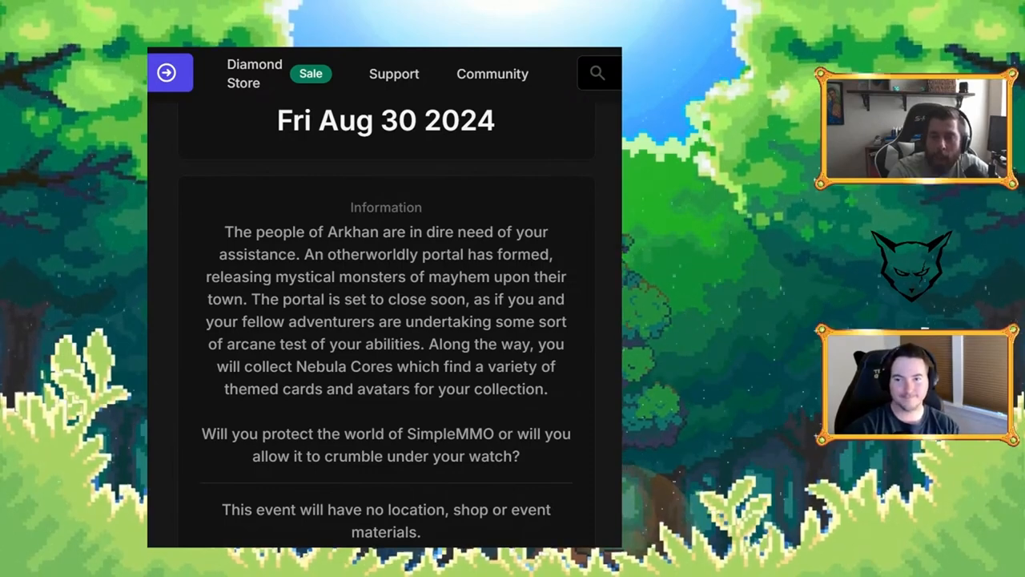
{"action": "scroll", "scroll_direction": "down", "scroll_amount": 3}
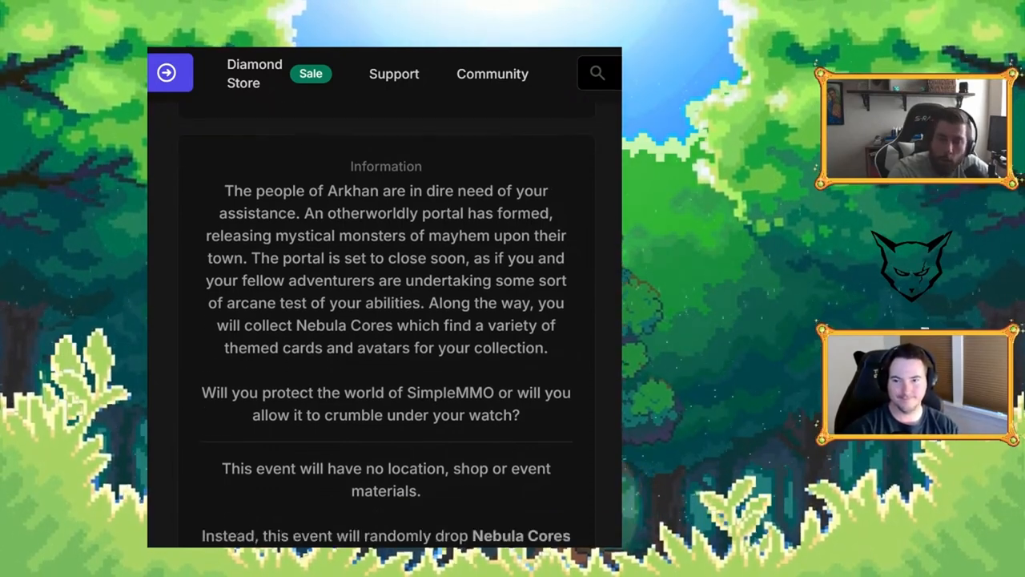
{"action": "scroll", "scroll_direction": "down", "scroll_amount": 3}
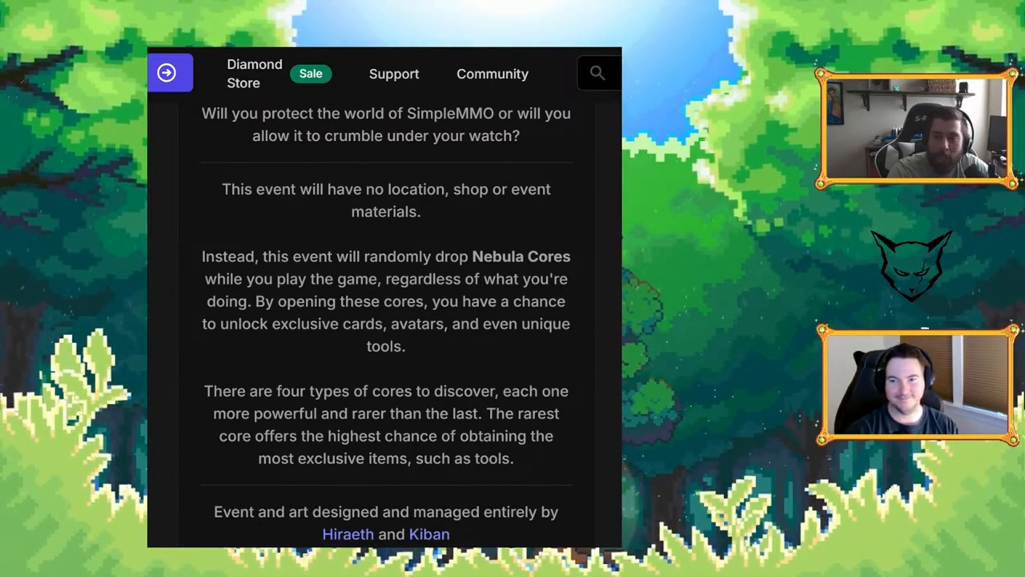
{"action": "scroll", "scroll_direction": "down", "scroll_amount": 3}
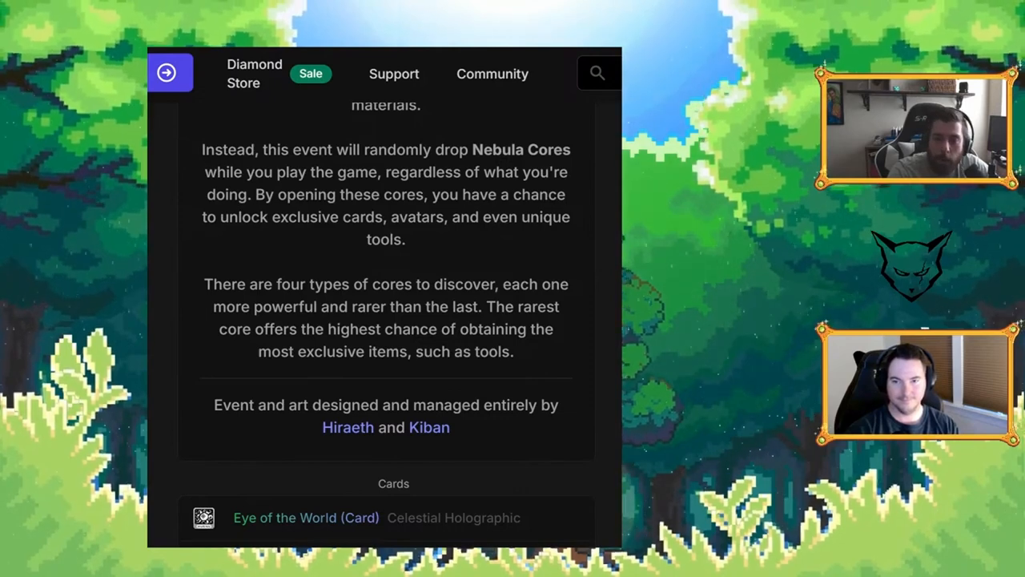
{"action": "scroll", "scroll_direction": "down", "scroll_amount": 3}
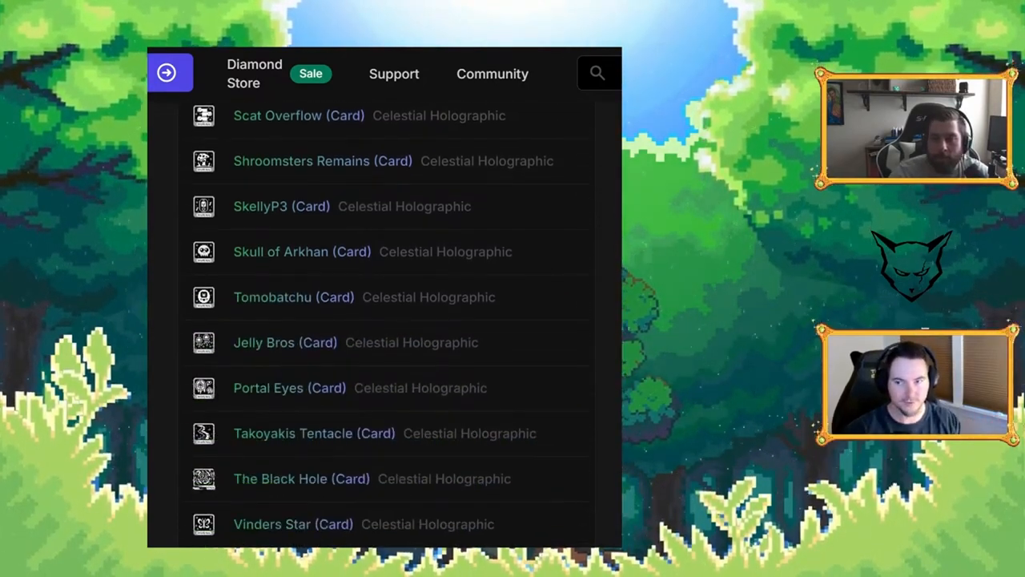
{"action": "scroll", "scroll_direction": "down", "scroll_amount": 3}
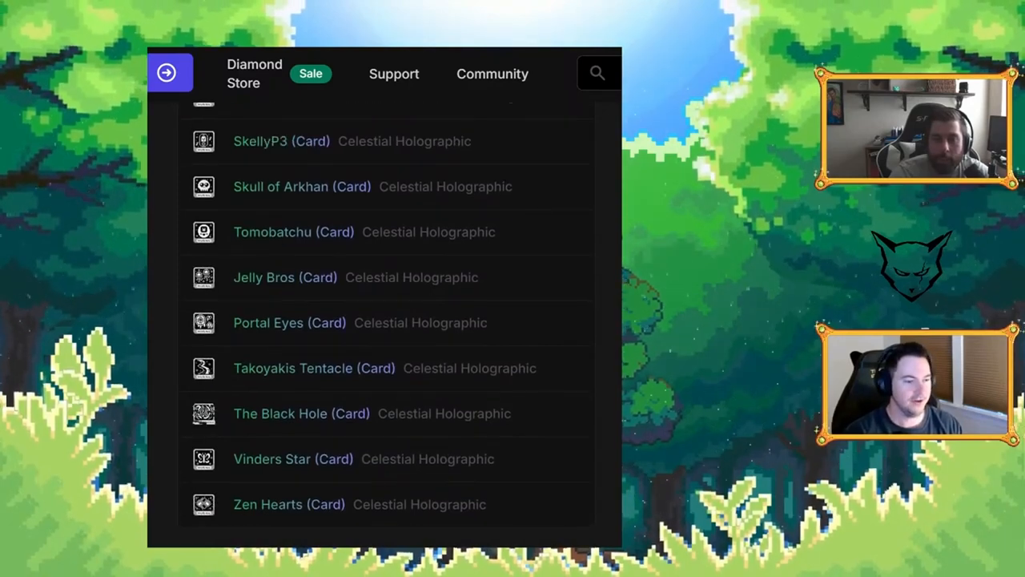
{"action": "scroll", "scroll_direction": "up", "scroll_amount": 3}
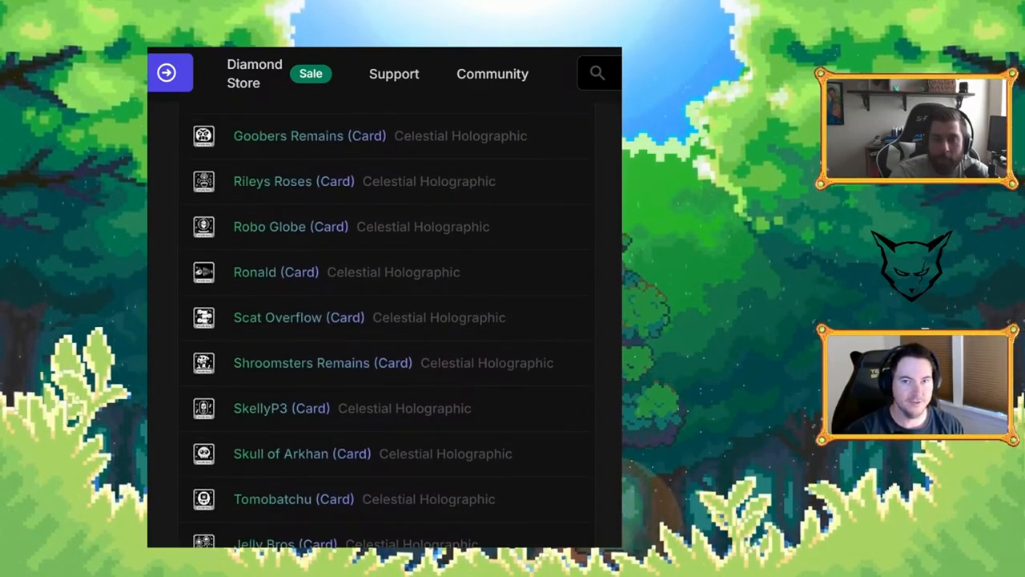
{"action": "scroll", "scroll_direction": "down", "scroll_amount": 3}
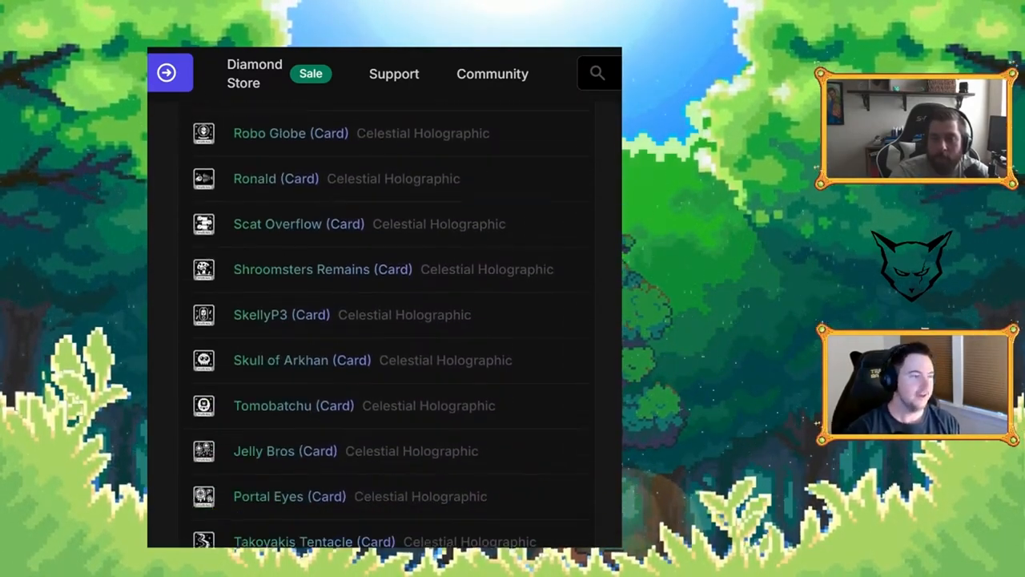
{"action": "scroll", "scroll_direction": "down", "scroll_amount": 3}
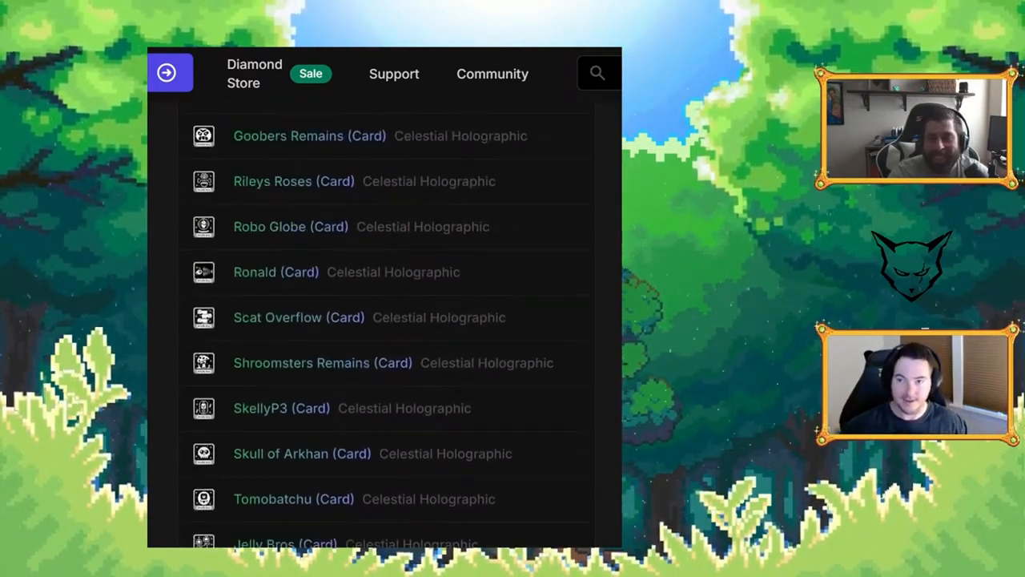
{"action": "scroll", "scroll_direction": "up", "scroll_amount": 3}
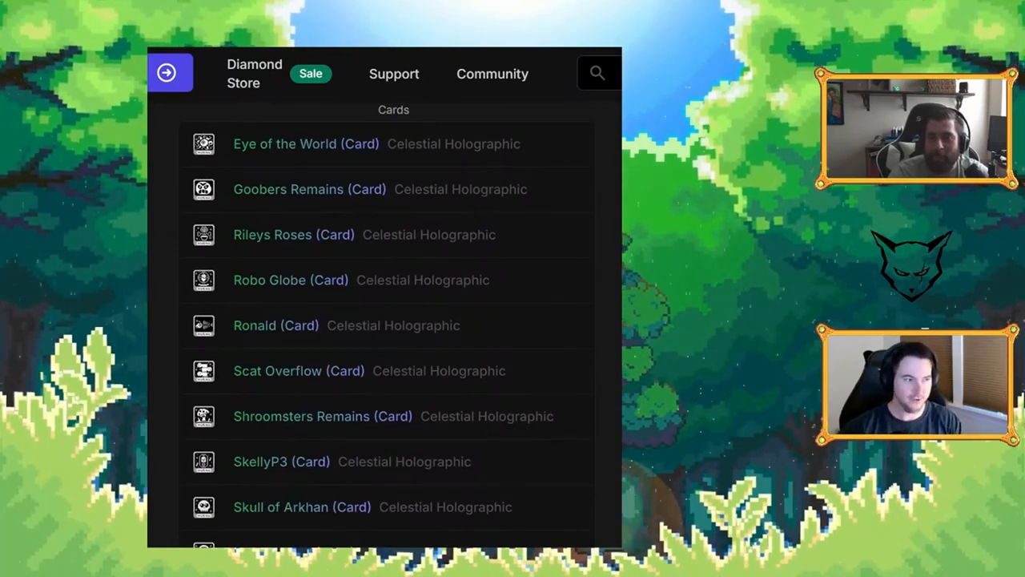
{"action": "scroll", "scroll_direction": "down", "scroll_amount": 3}
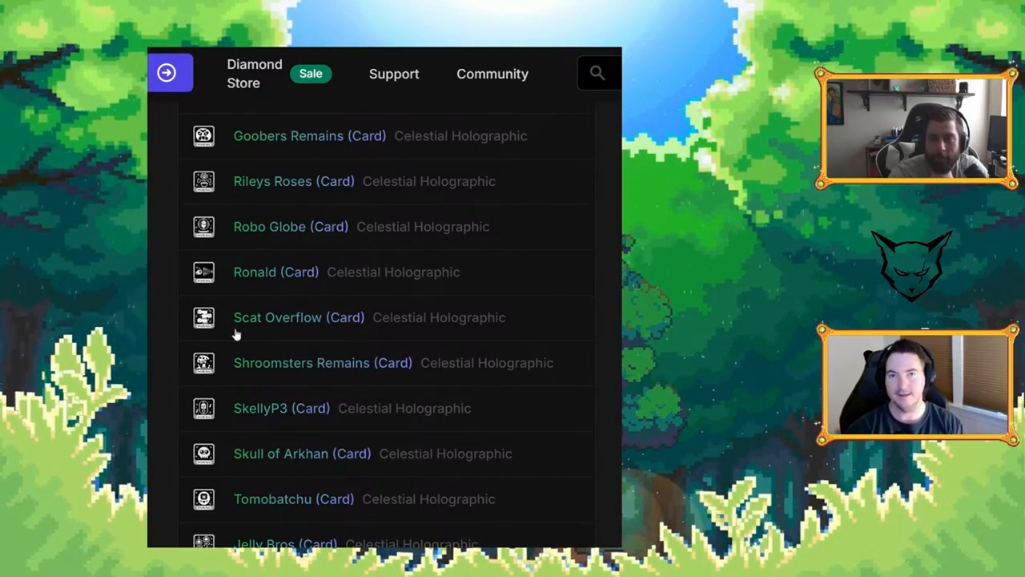
{"action": "scroll", "scroll_direction": "down", "scroll_amount": 3}
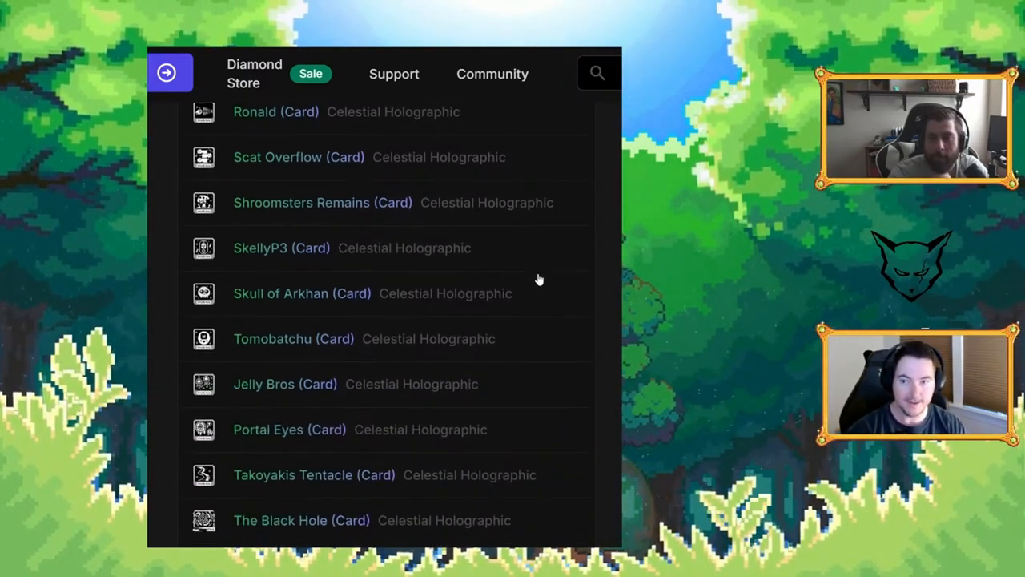
{"action": "scroll", "scroll_direction": "down", "scroll_amount": 3}
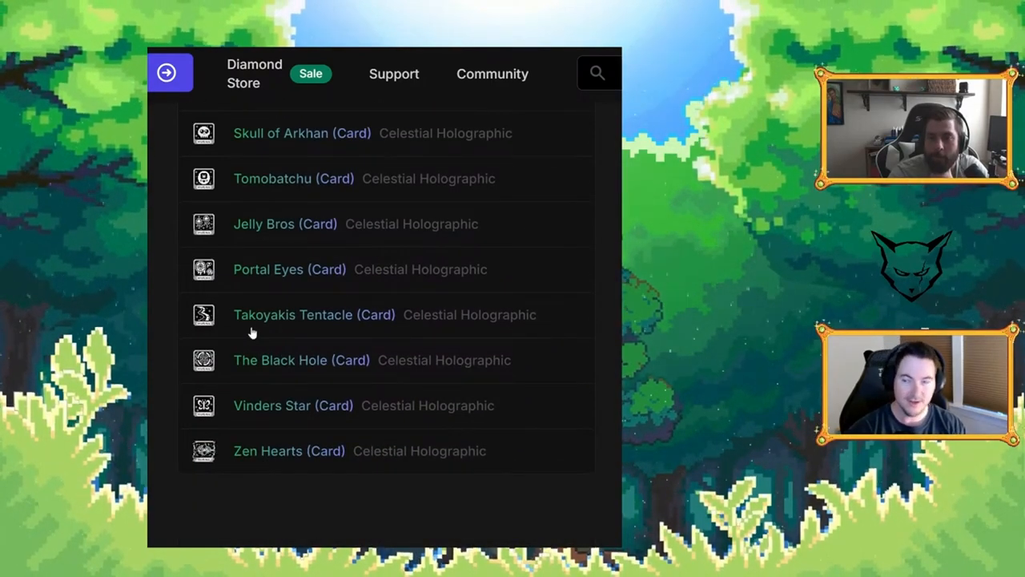
{"action": "mouse_move", "coordinate": [440, 369]}
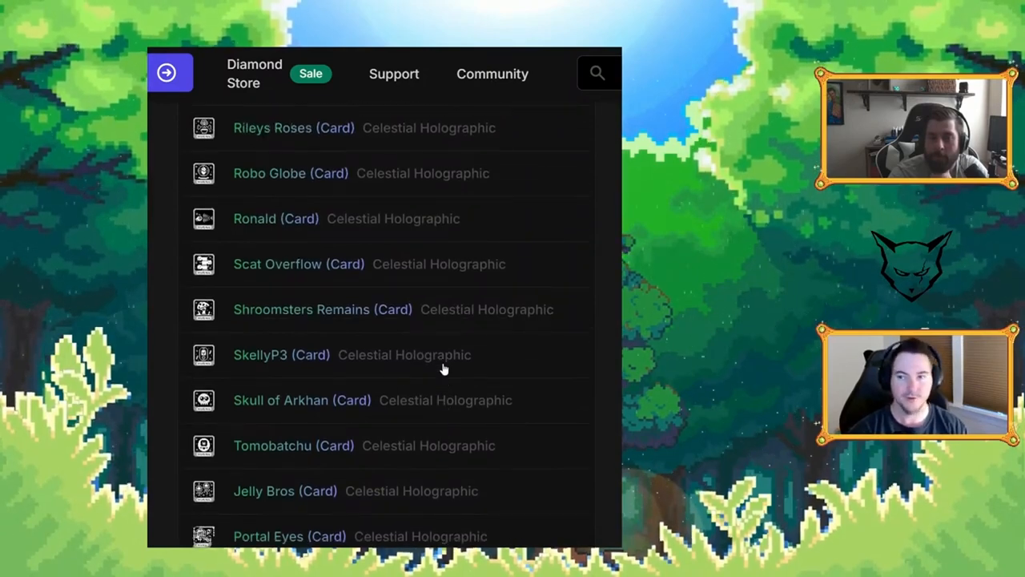
{"action": "mouse_move", "coordinate": [609, 321]}
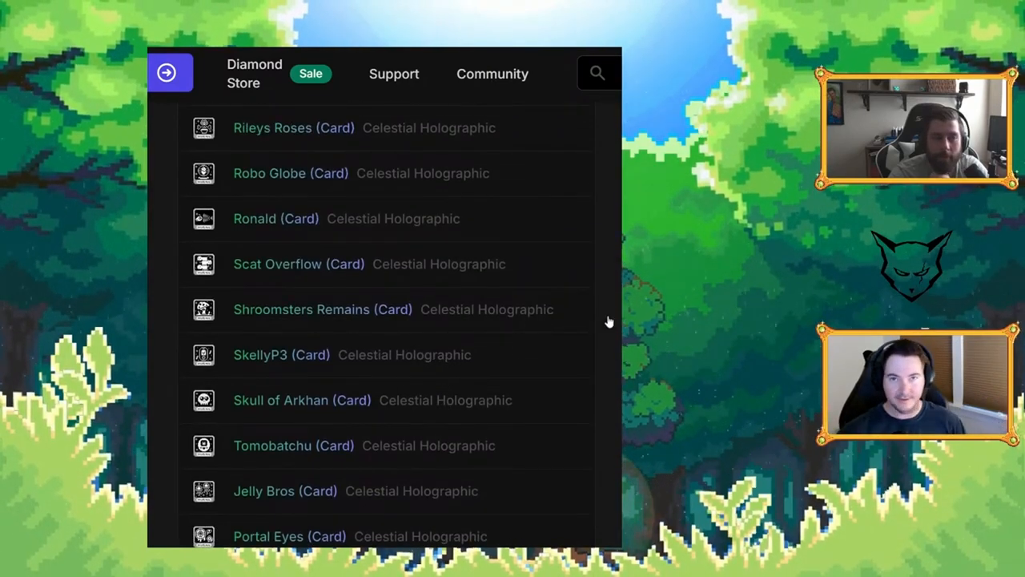